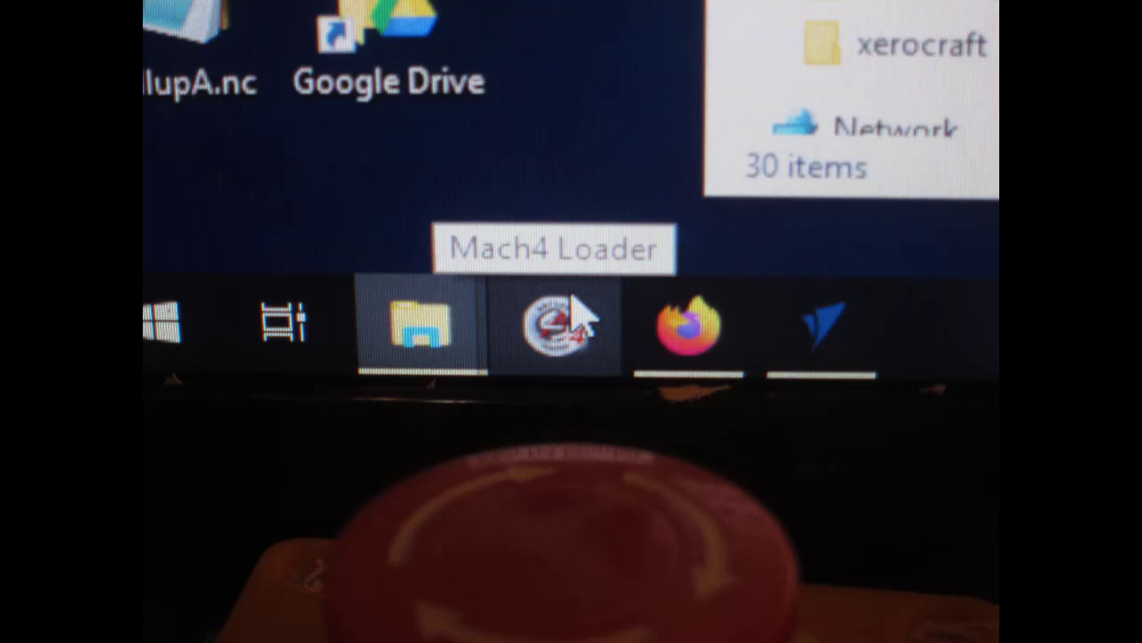
Launch the Mach4 Loader from the taskbar to show the profile list with Xerocraft Router
{"action": "left_click", "coordinate": [554, 324]}
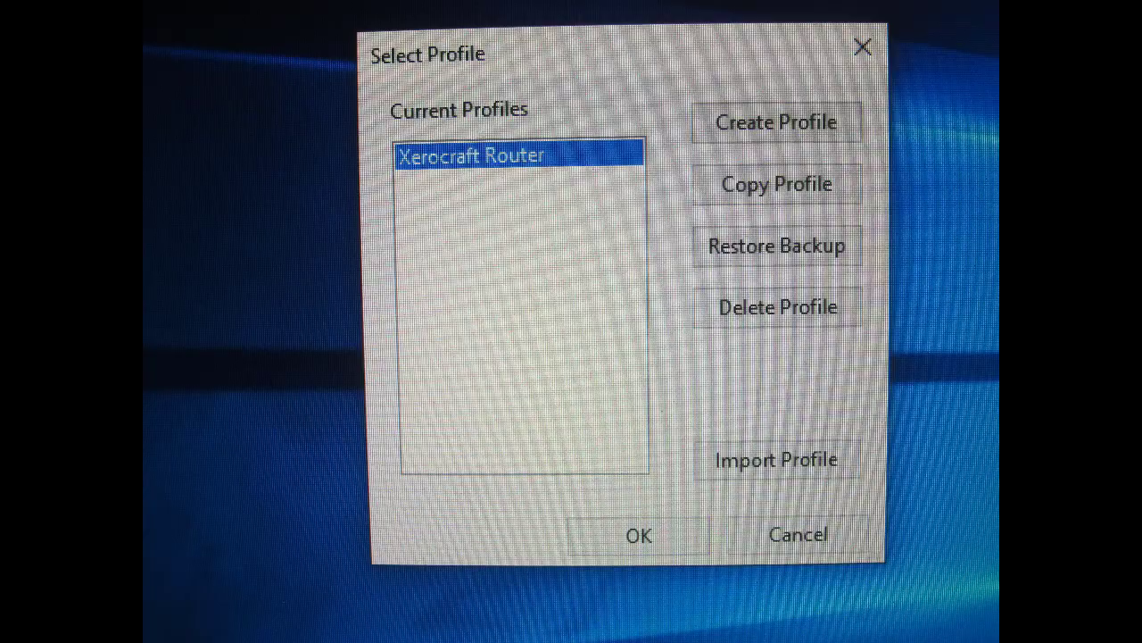
{"action": "left_click", "coordinate": [637, 534]}
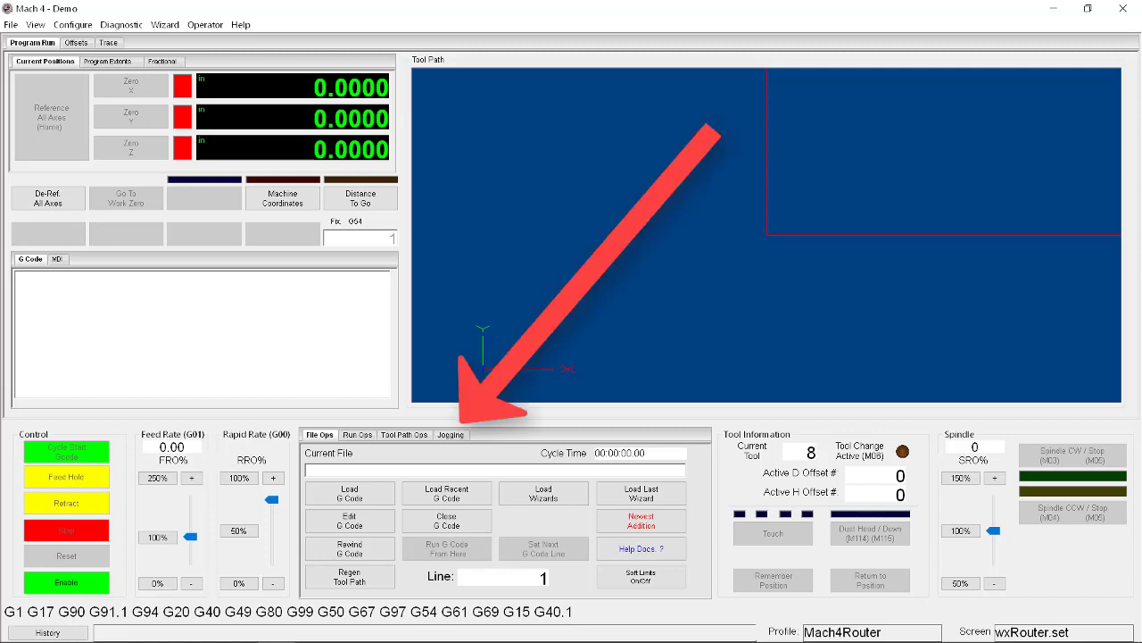
Show the Jogging panel with axis jog controls, continuous mode and 50% jog rate
{"action": "left_click", "coordinate": [451, 435]}
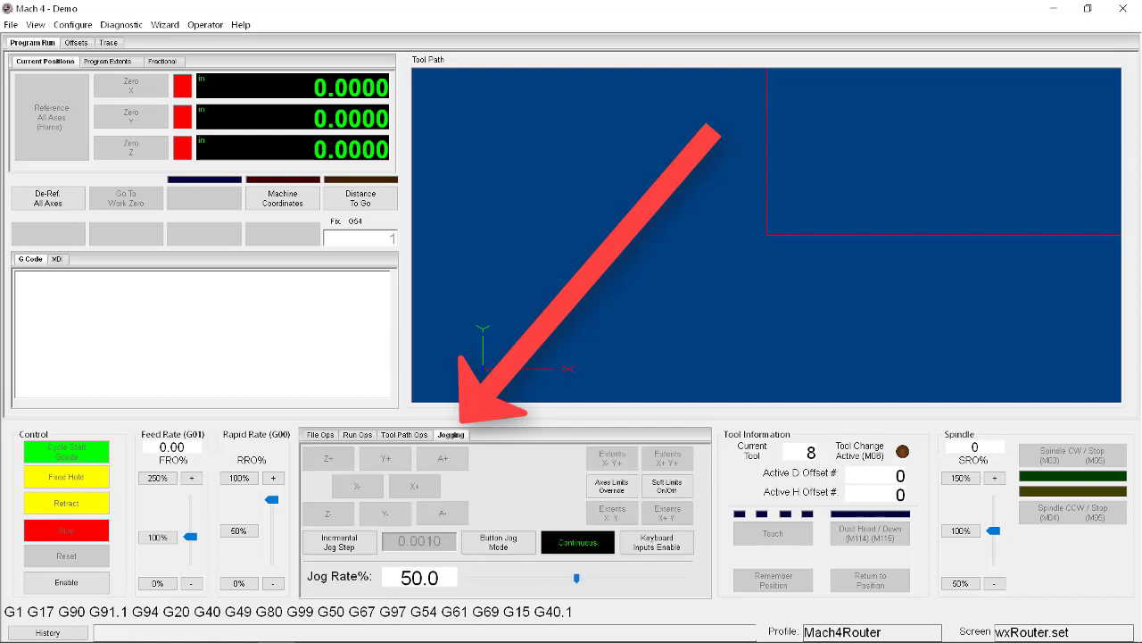